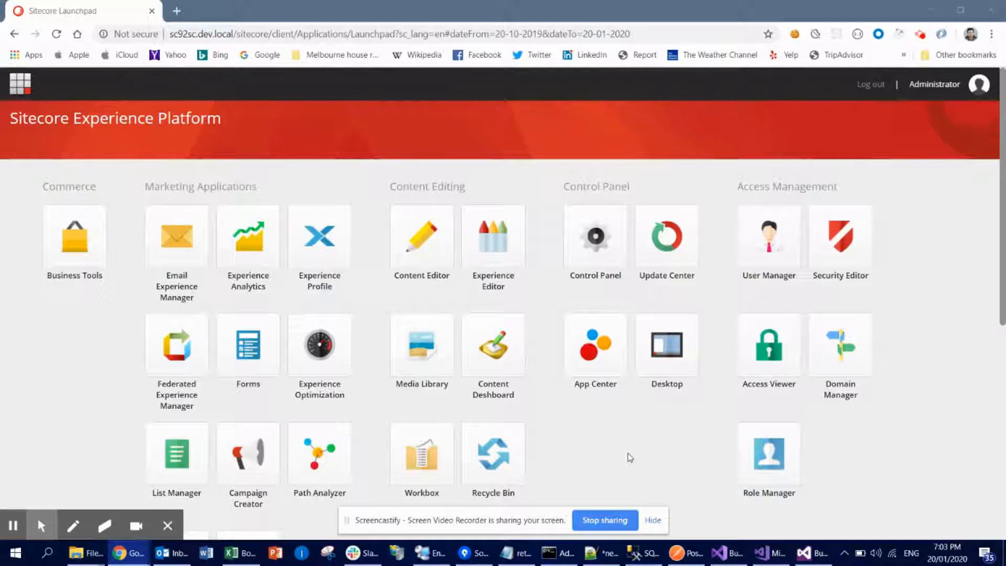
mouse_move(237, 198)
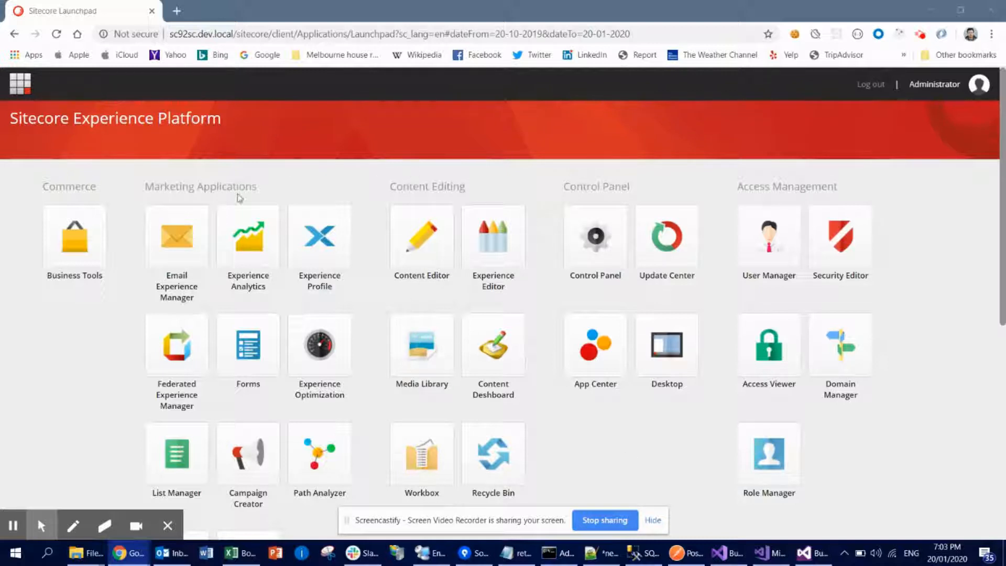
mouse_move(266, 191)
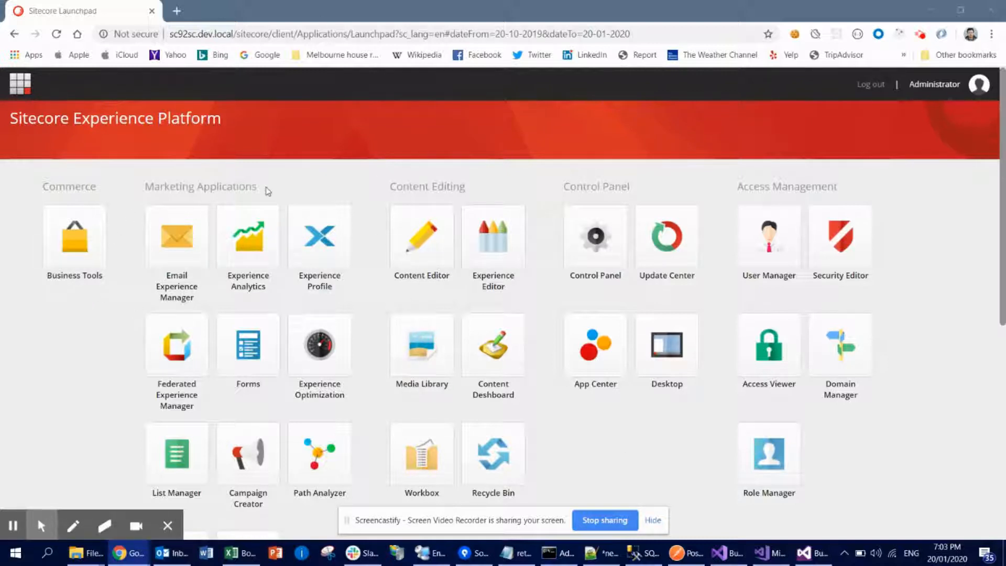
mouse_move(425, 98)
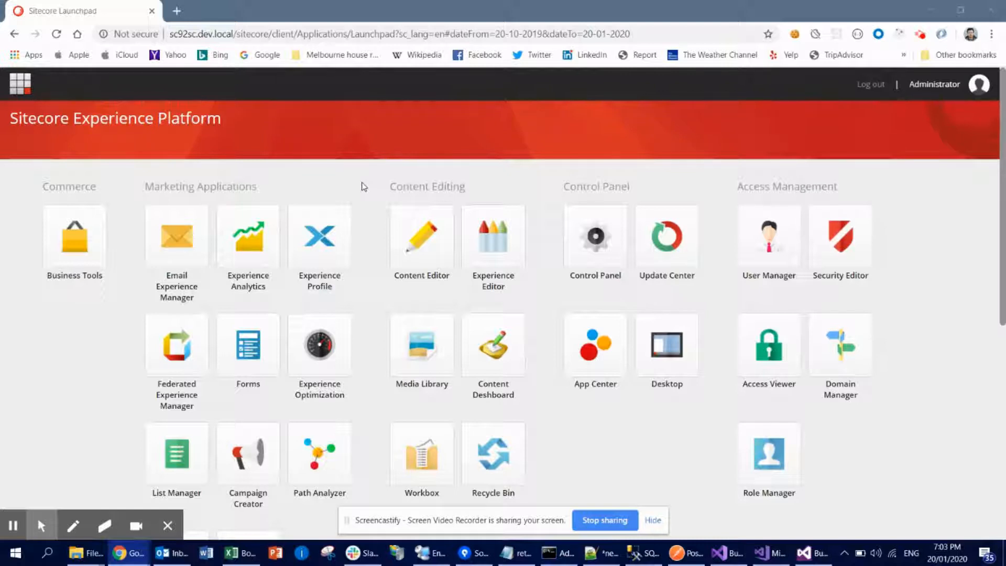
mouse_move(519, 313)
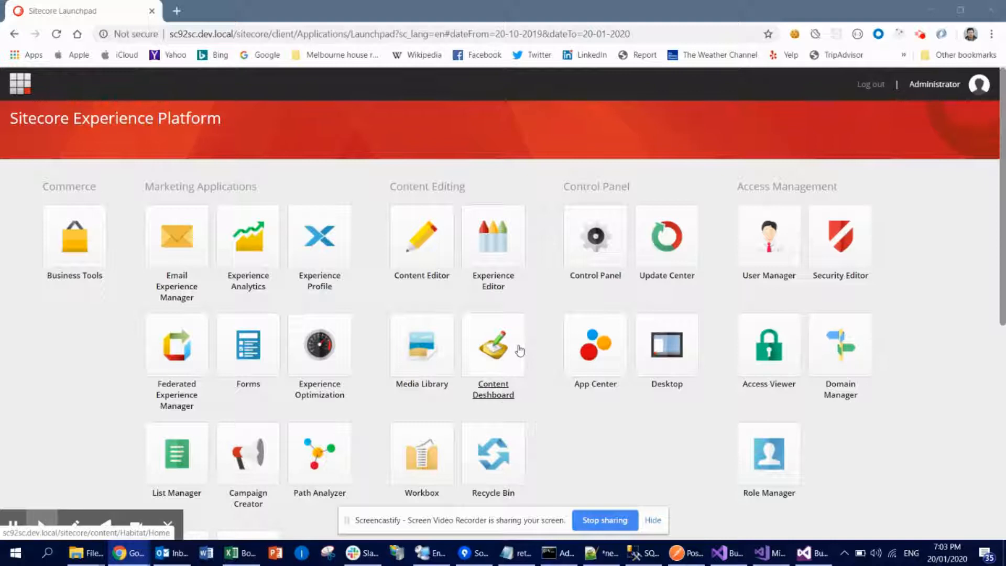
mouse_move(529, 347)
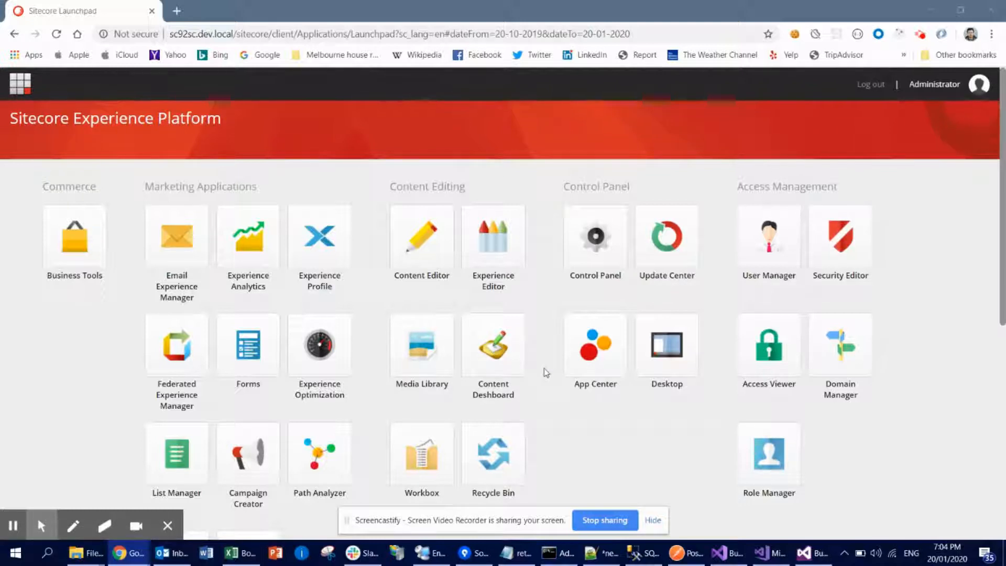
mouse_move(220, 12)
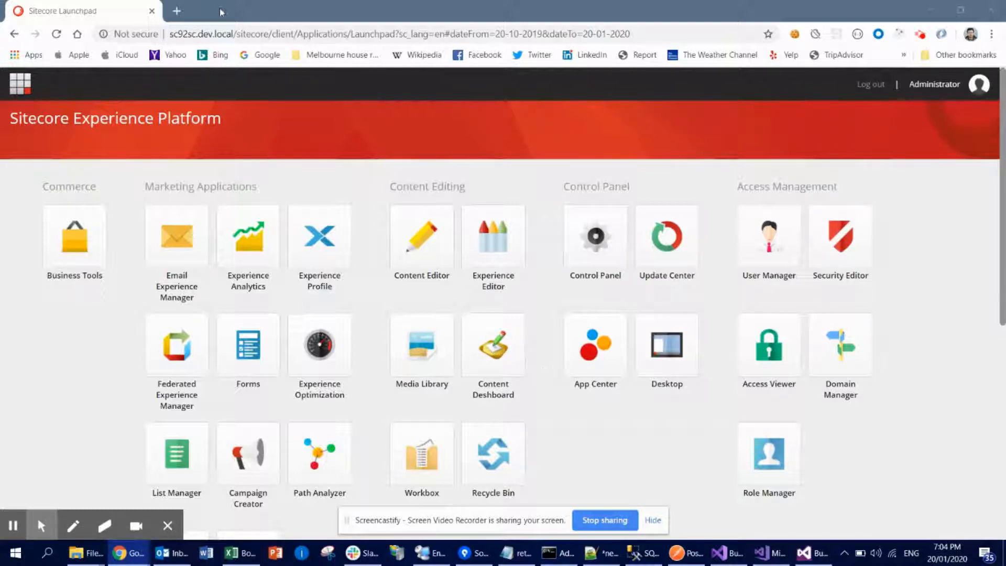
Launch Content Editor in a new browser tab with &sc_content=core appended to its URL.
left_click(176, 11)
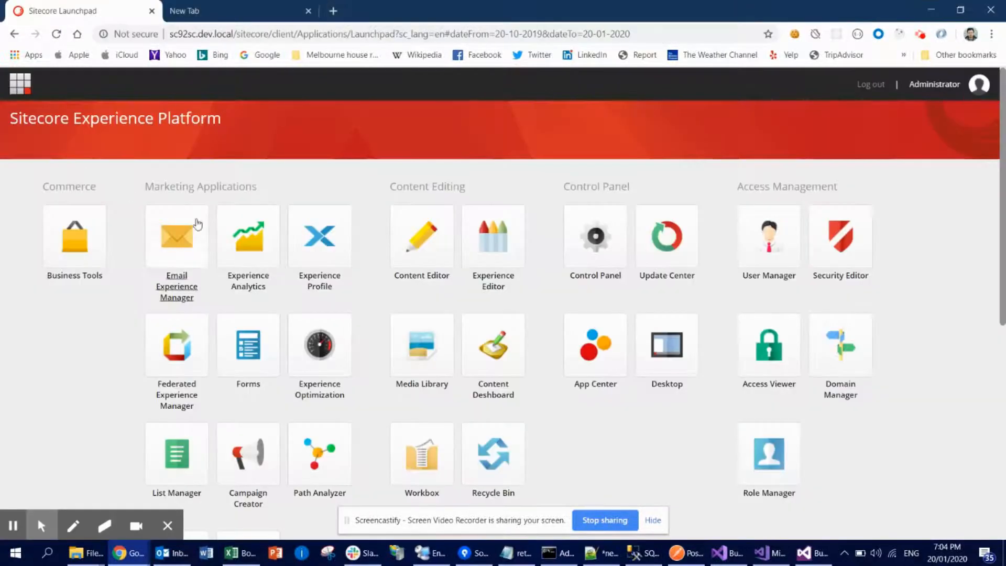
right_click(421, 235)
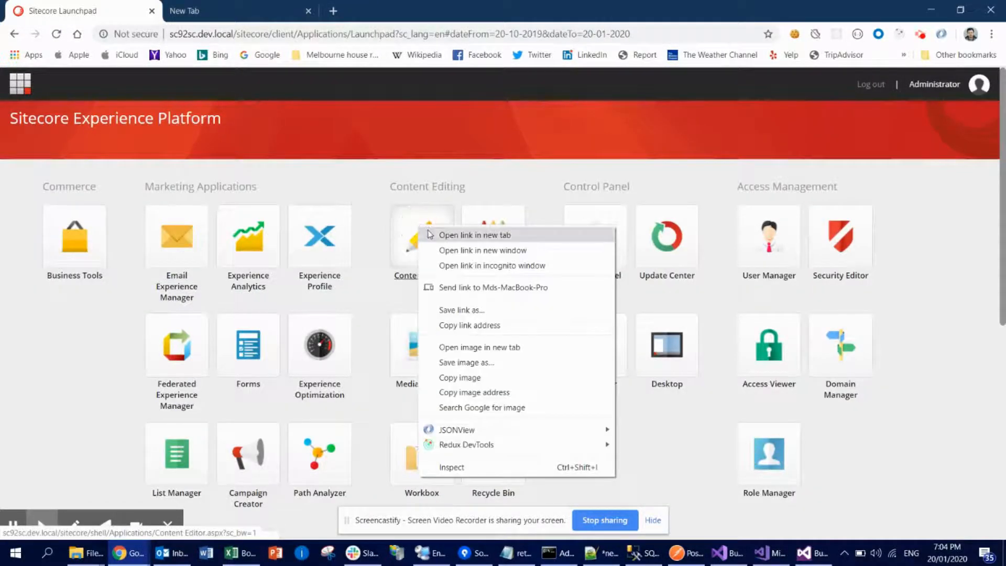
left_click(474, 235)
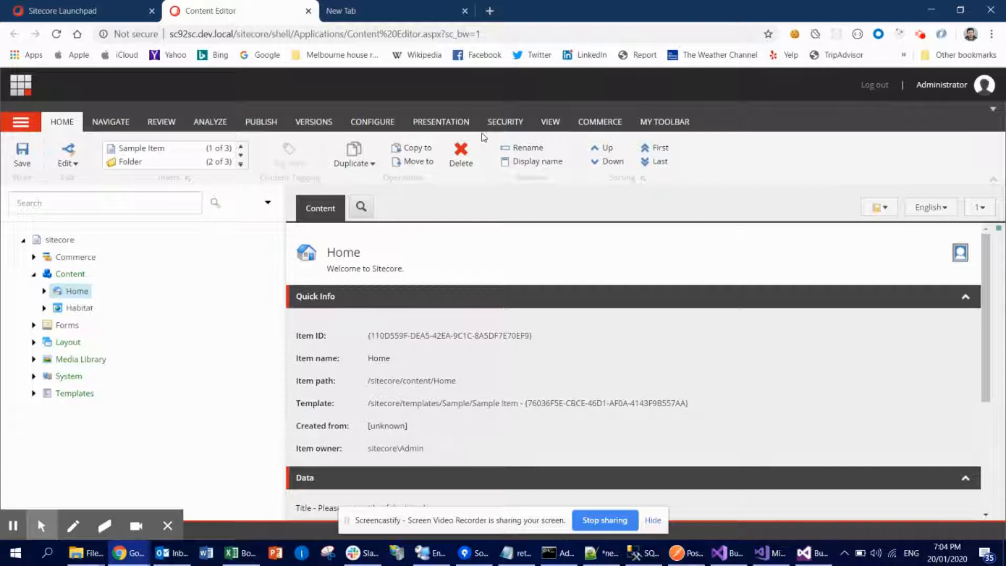
mouse_move(604, 25)
type("&")
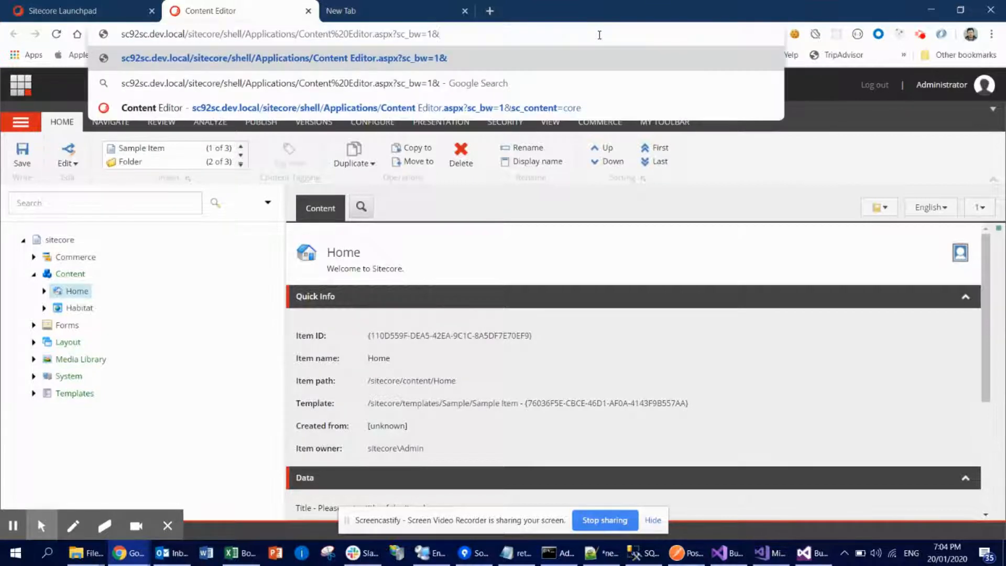
type("sc_content=core")
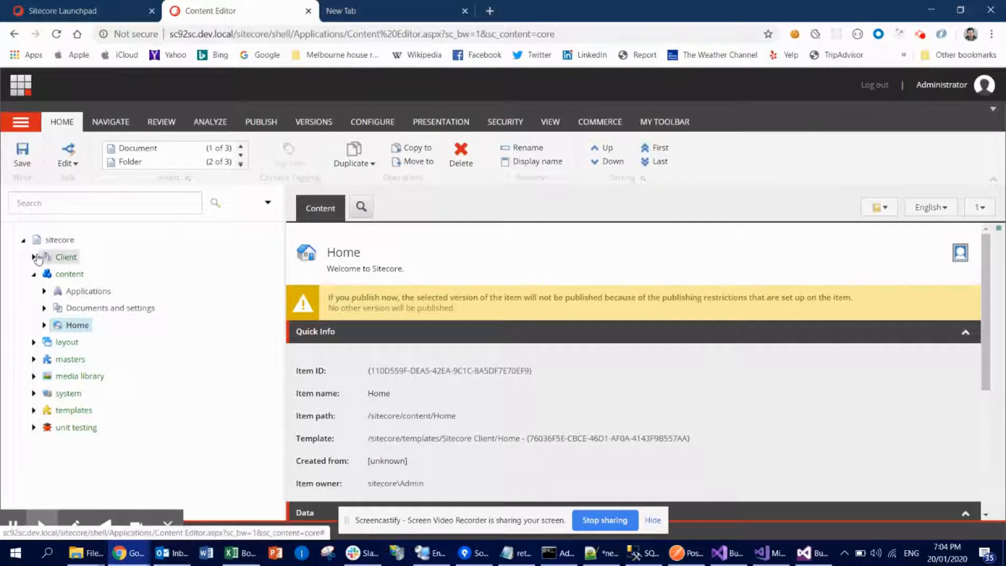
Expand sitecore > Client > Applications > Launchpad > Buttons to show the Content Editing group's entries.
left_click(36, 257)
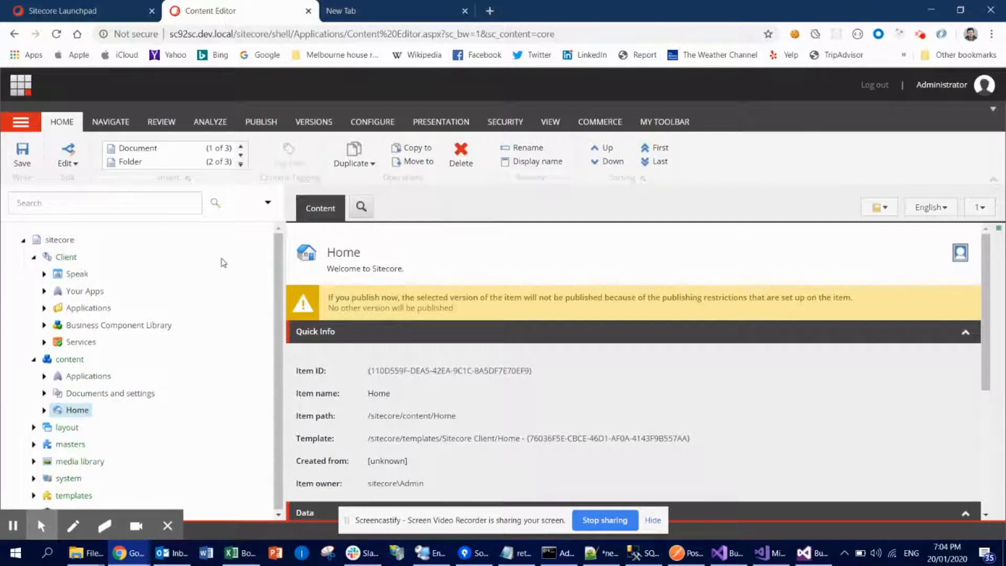
left_click(61, 10)
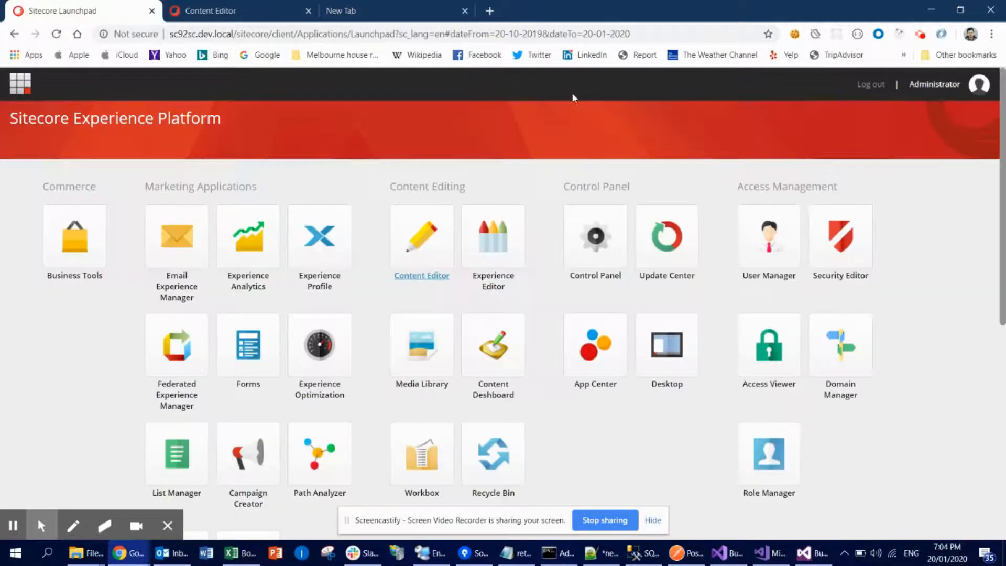
left_click(218, 10)
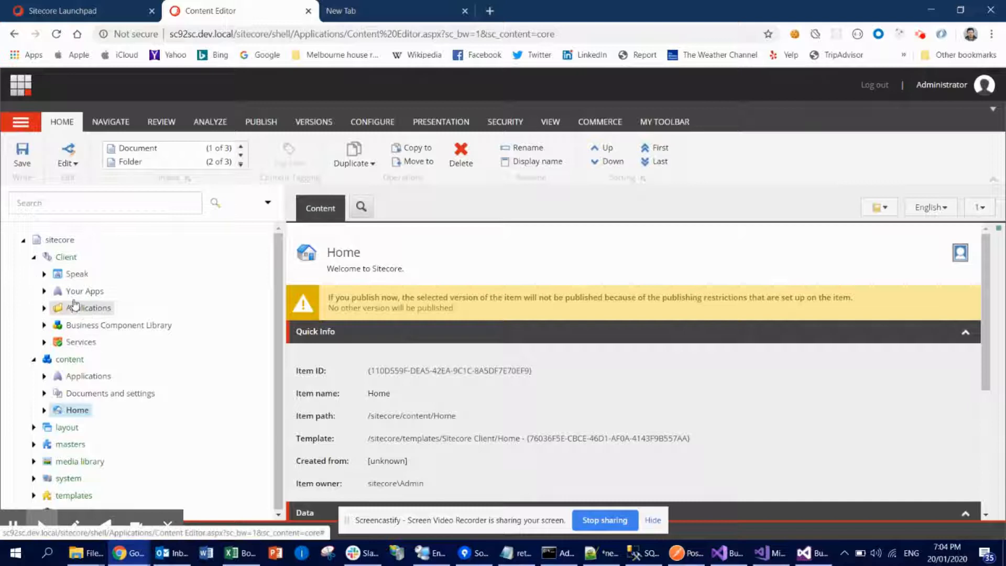
left_click(44, 307)
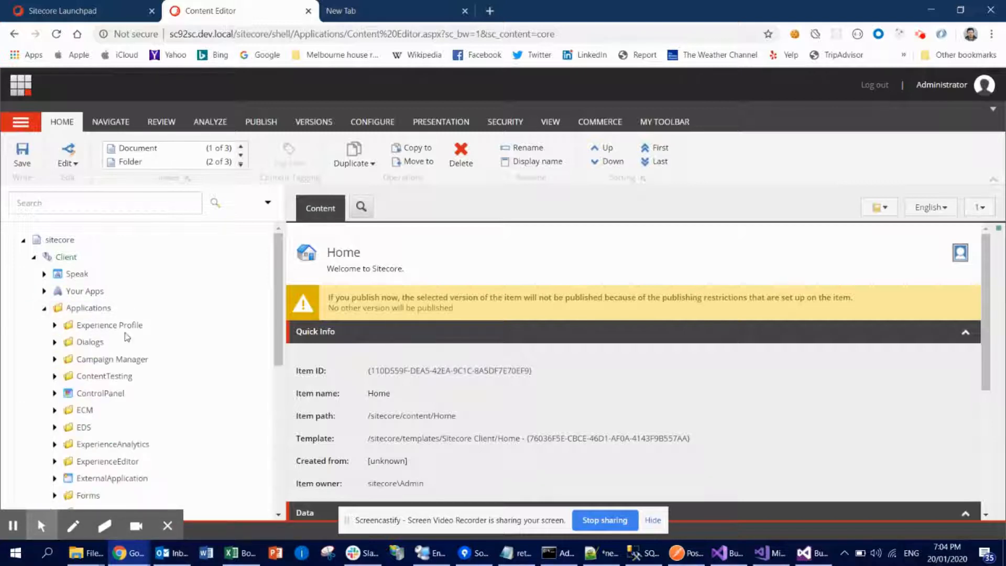
scroll("down", 3)
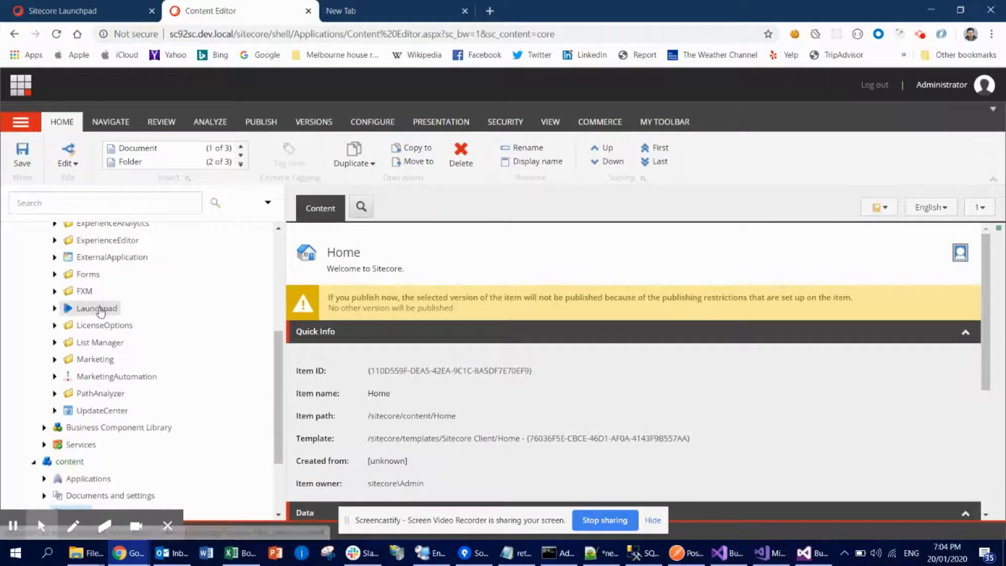
left_click(54, 308)
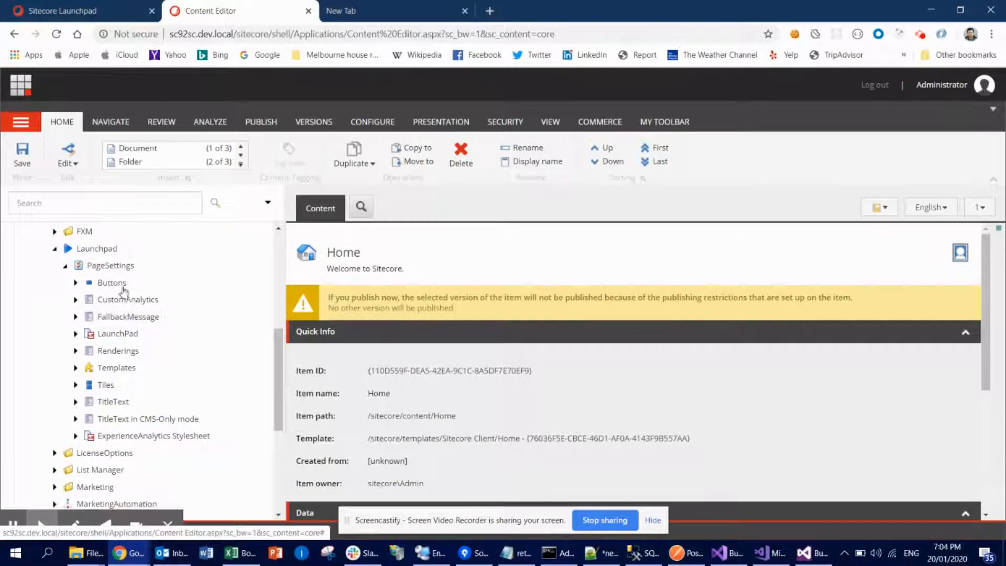
left_click(75, 283)
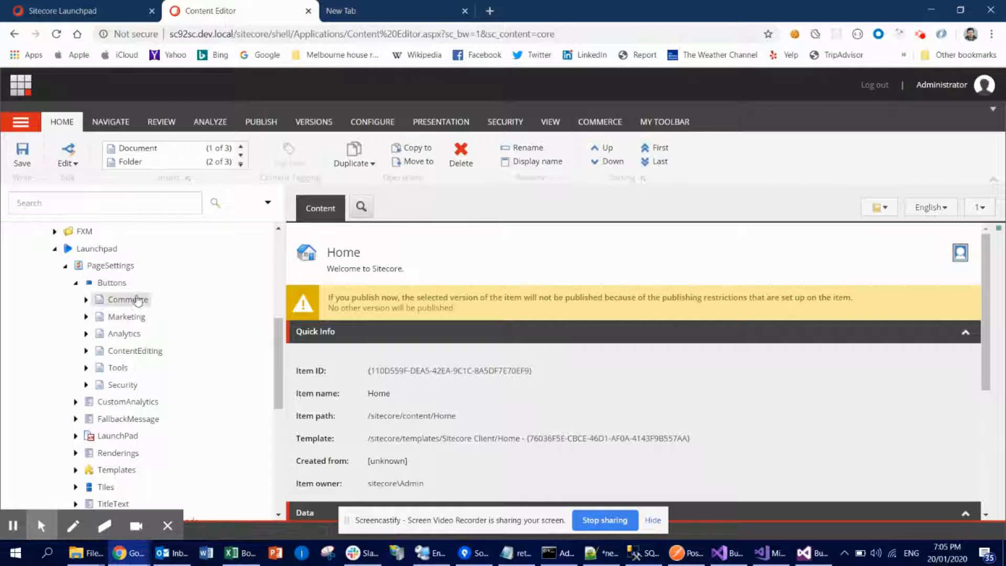
left_click(77, 10)
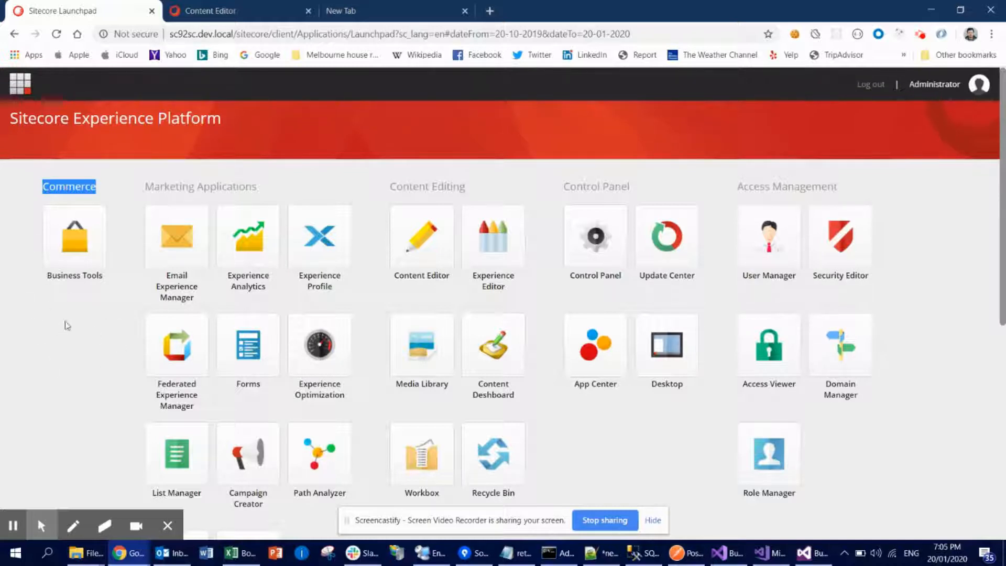
mouse_move(181, 186)
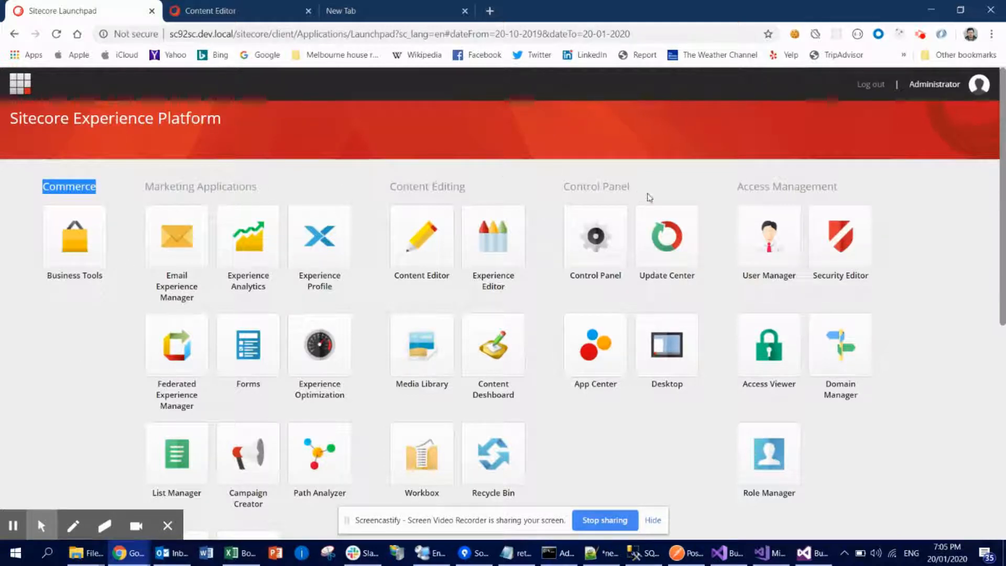
mouse_move(222, 11)
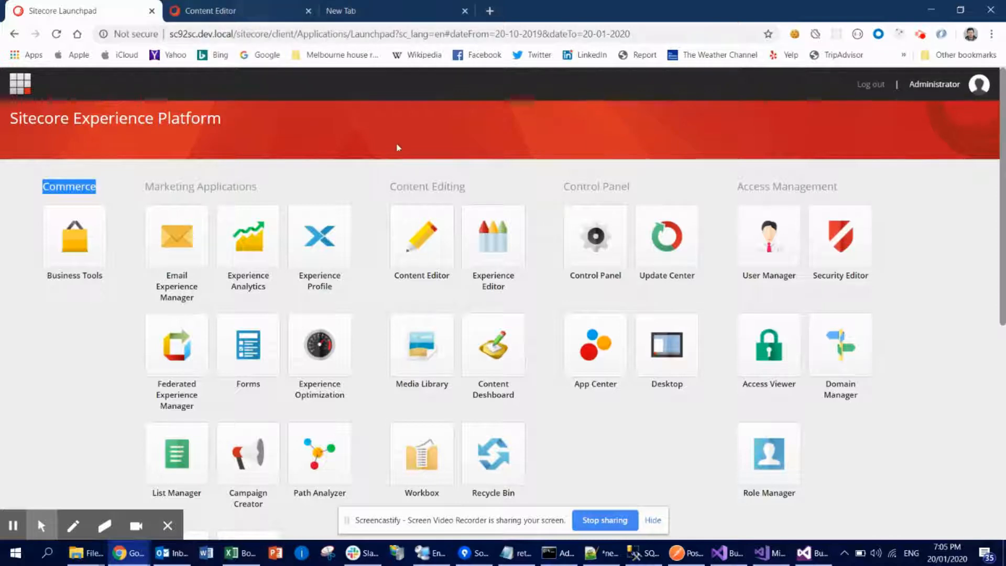
left_click(218, 11)
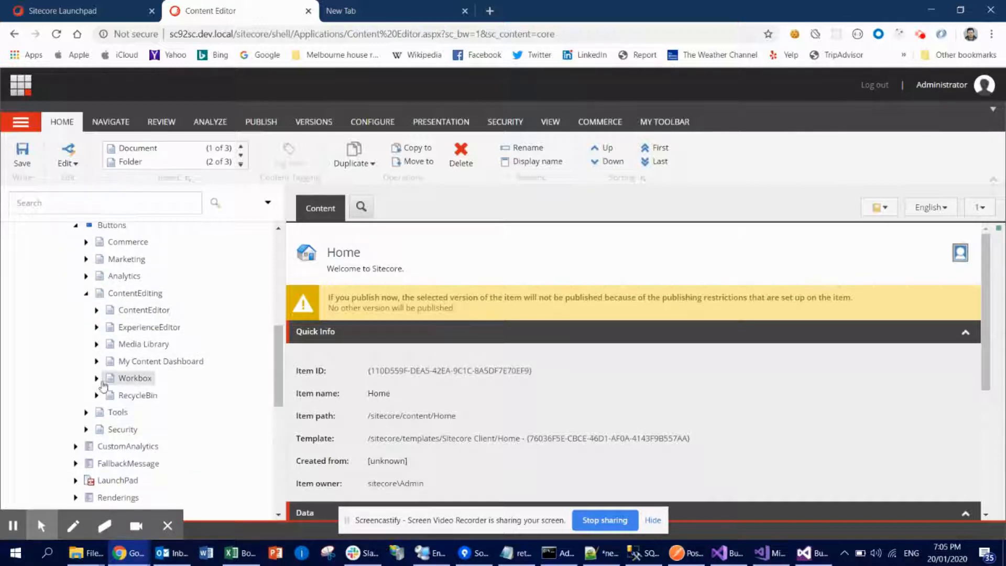
left_click(160, 361)
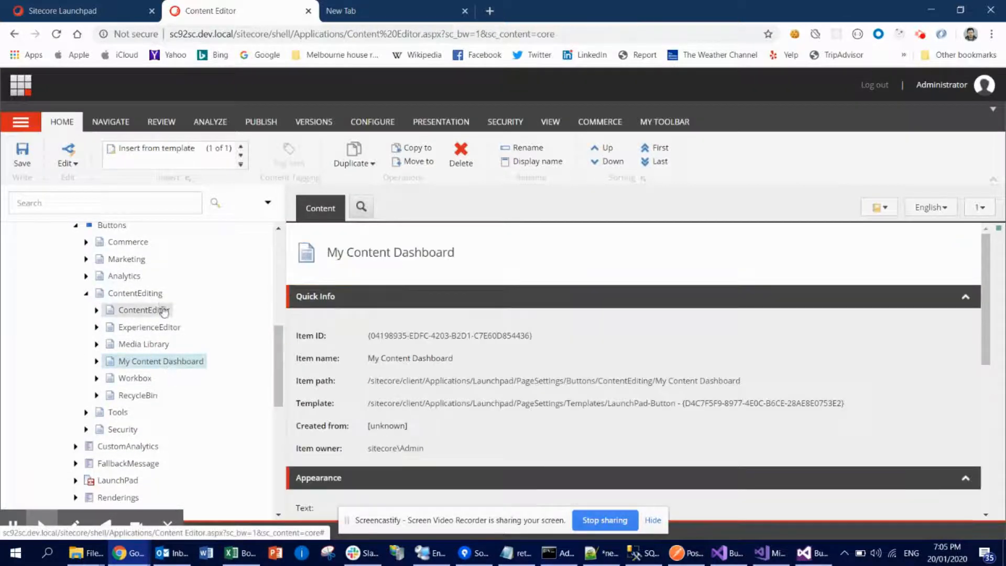
right_click(134, 292)
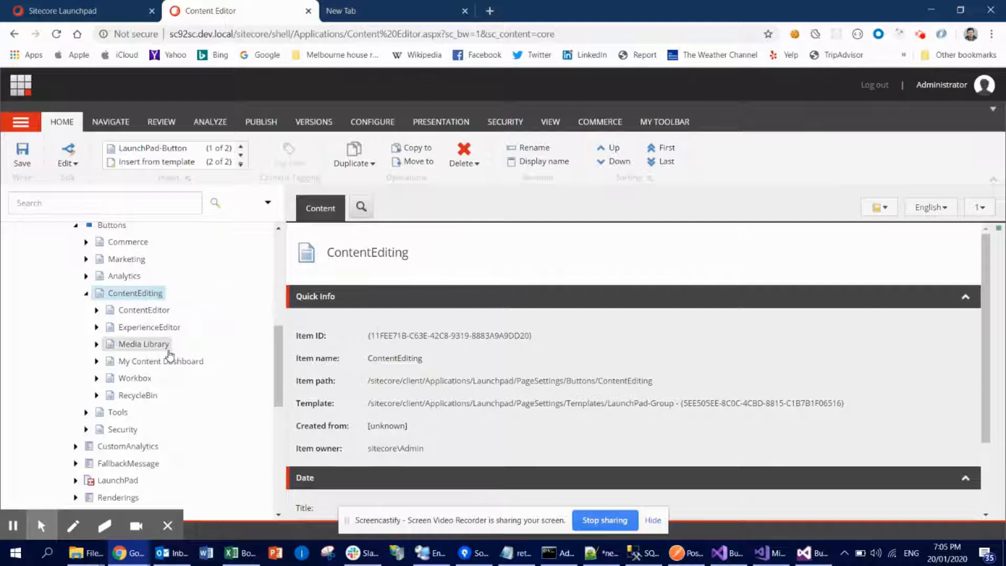
left_click(160, 361)
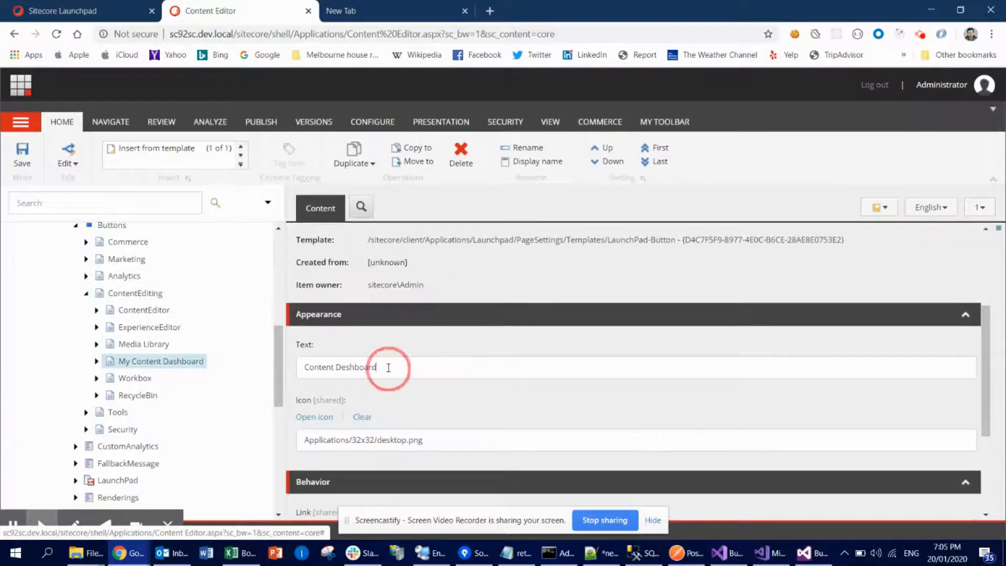
triple_click(339, 367)
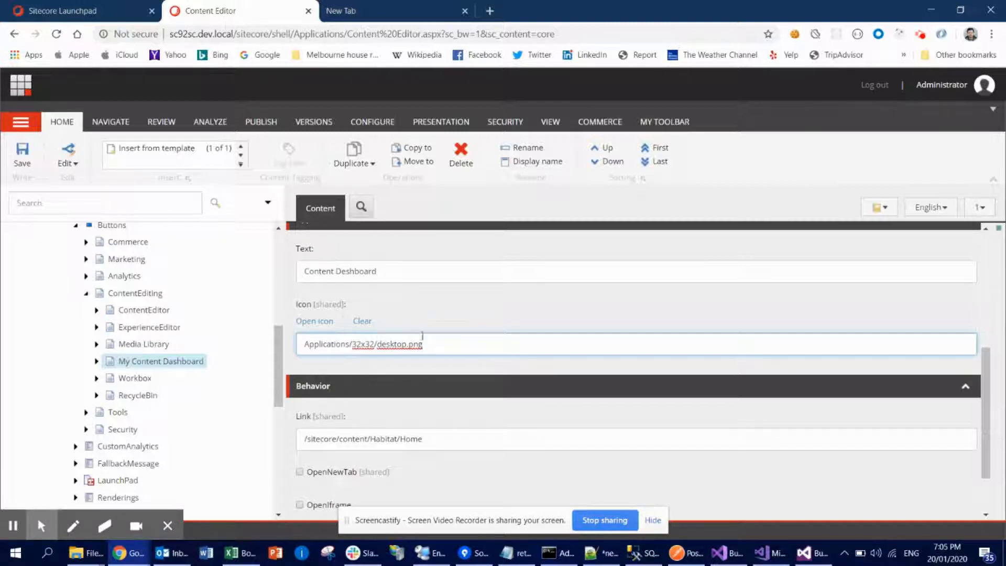
scroll("down", 3)
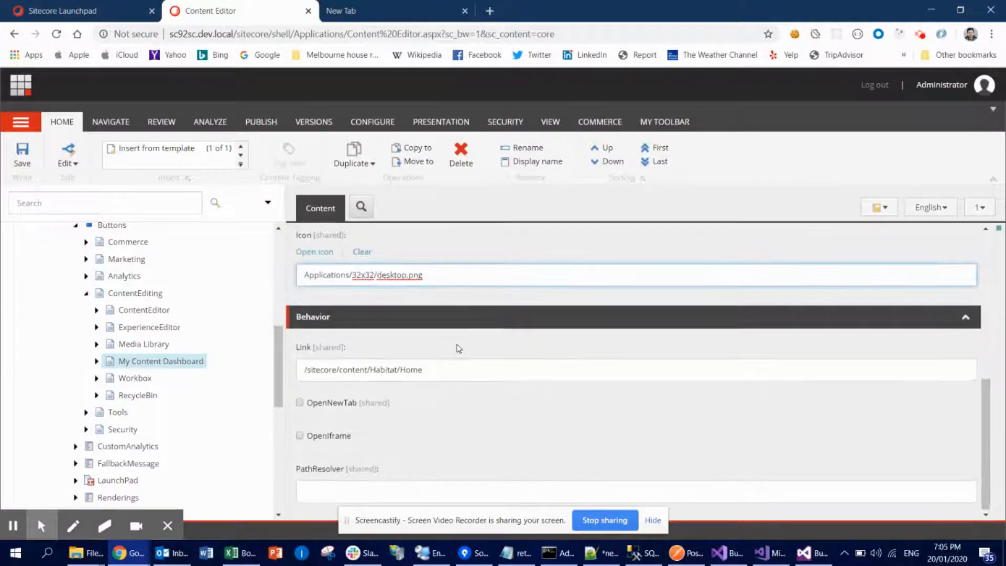
left_click(427, 369)
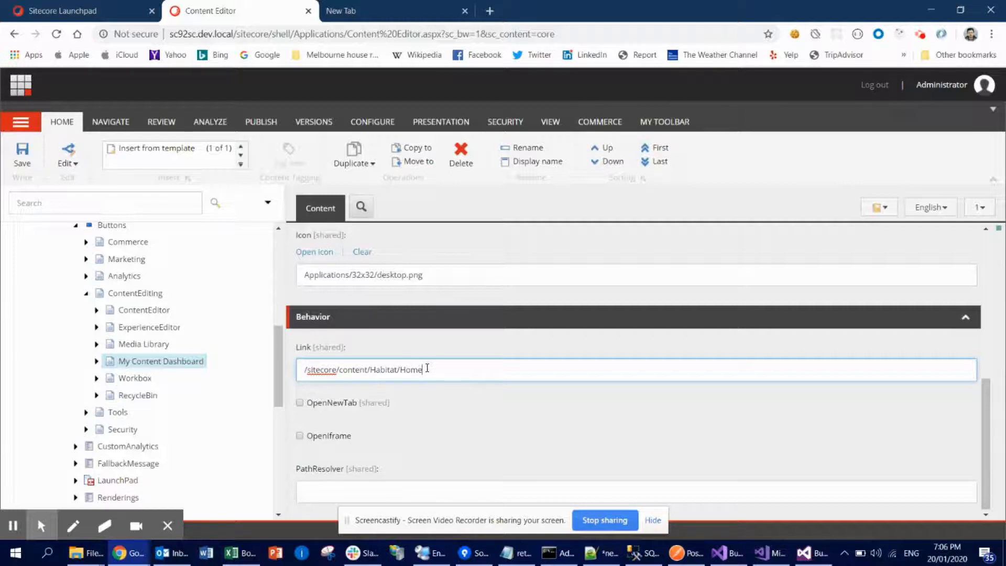
mouse_move(504, 412)
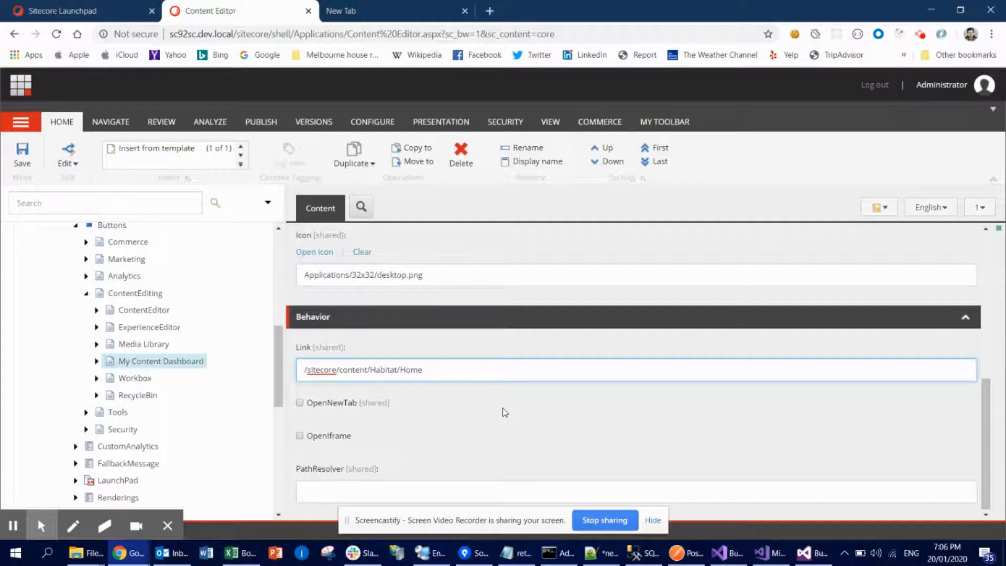
left_click(423, 369)
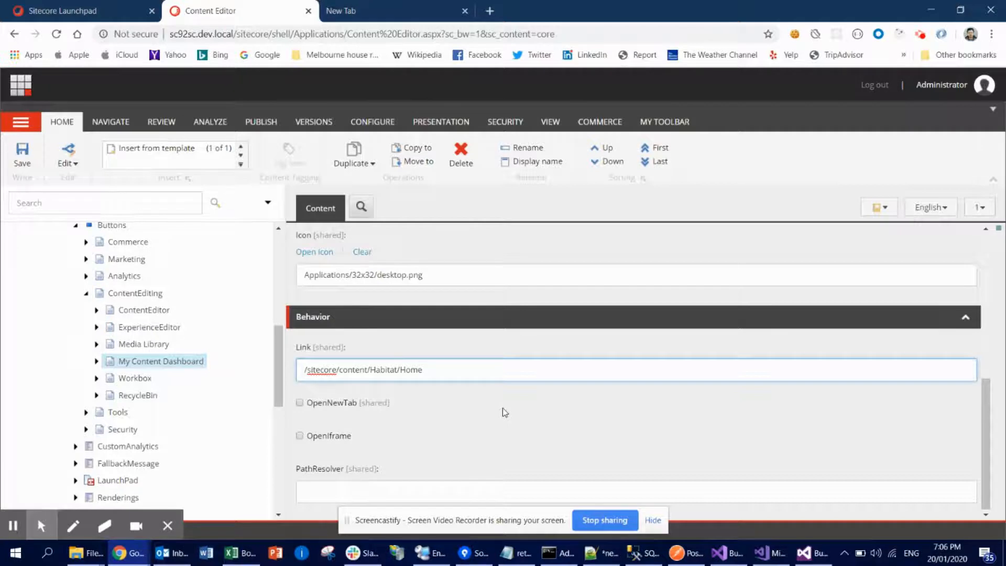
left_click(396, 370)
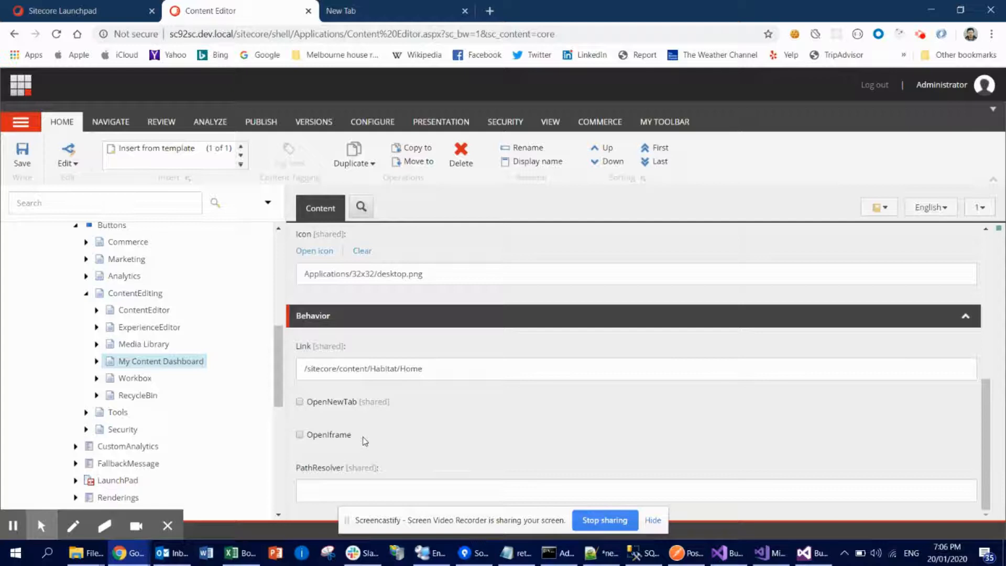
mouse_move(382, 477)
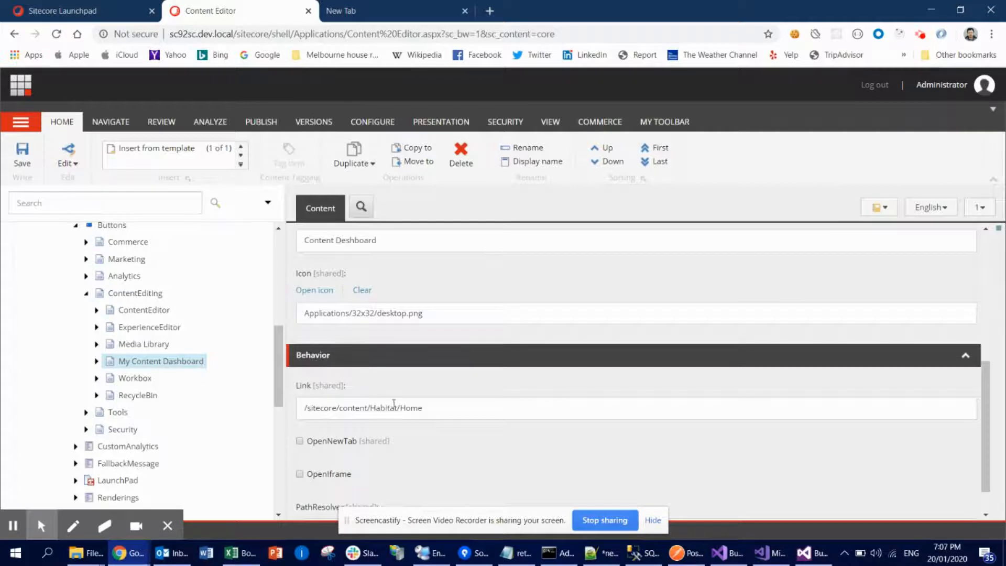
mouse_move(106, 113)
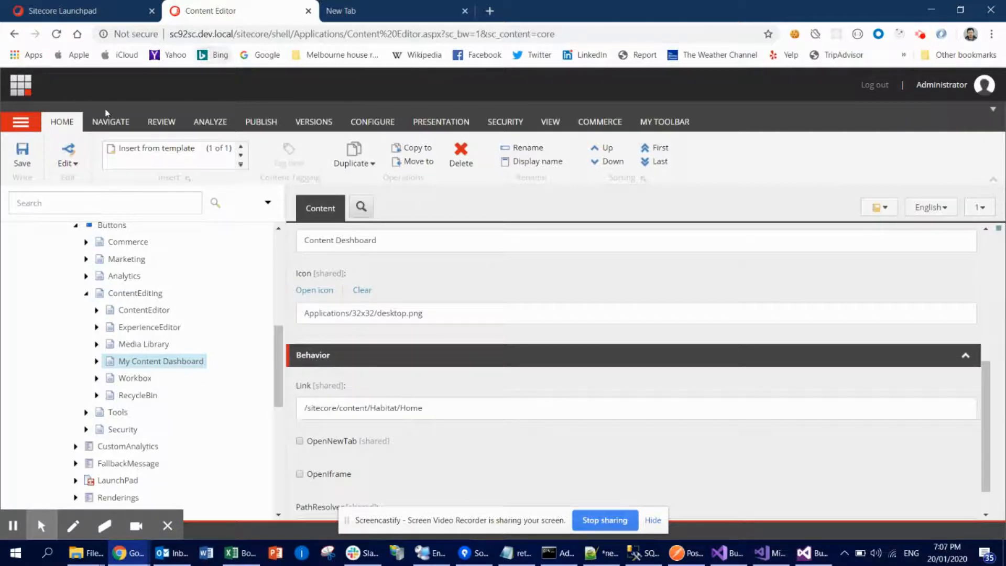
In a second Content Editor, expand Content > Habitat, select Home and highlight its item path.
left_click(61, 10)
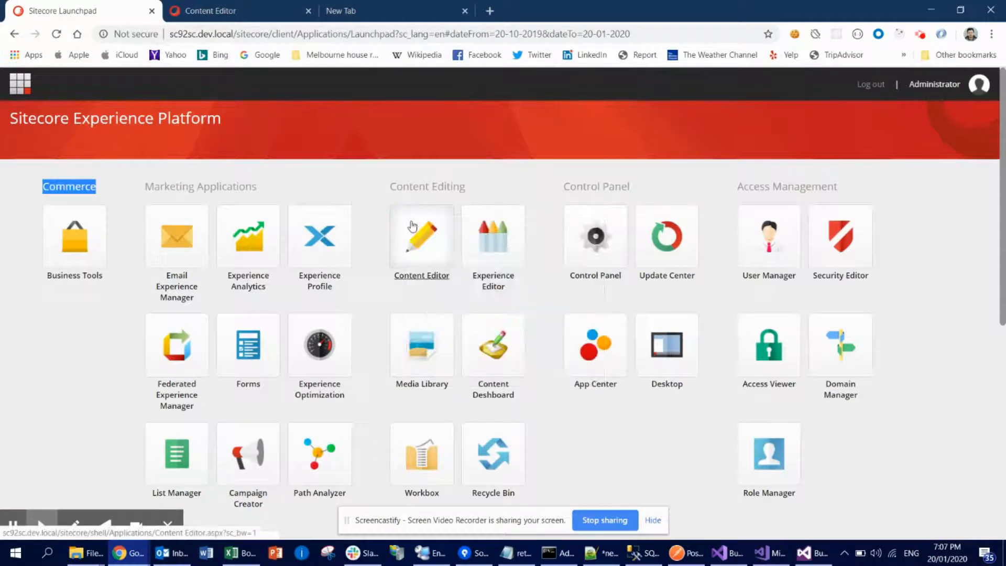
left_click(422, 236)
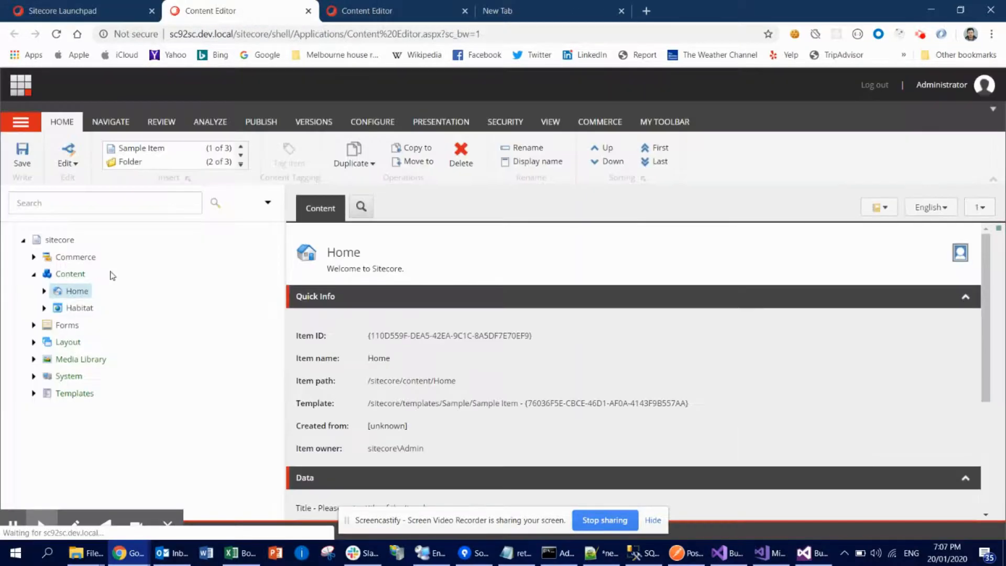
left_click(79, 308)
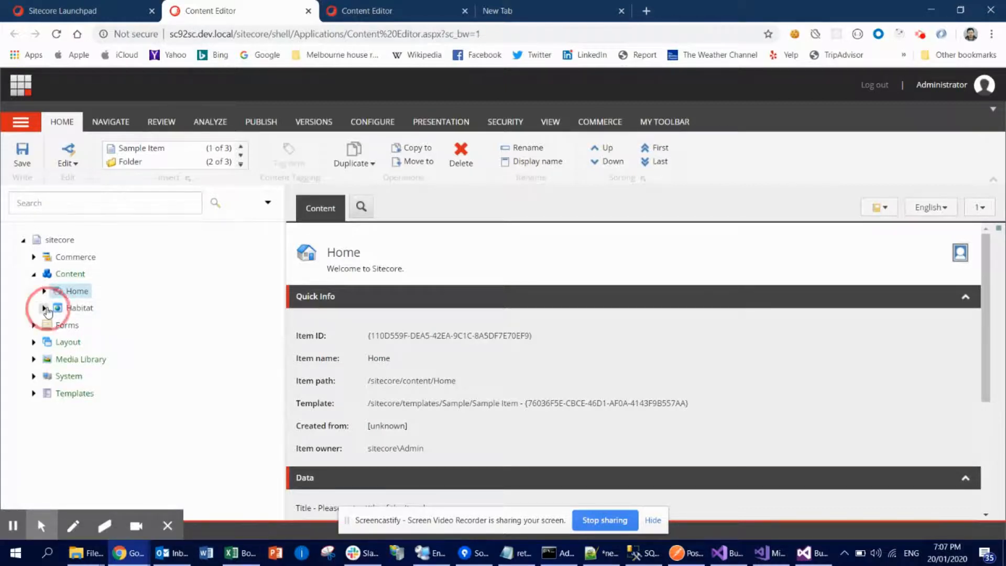
left_click(79, 307)
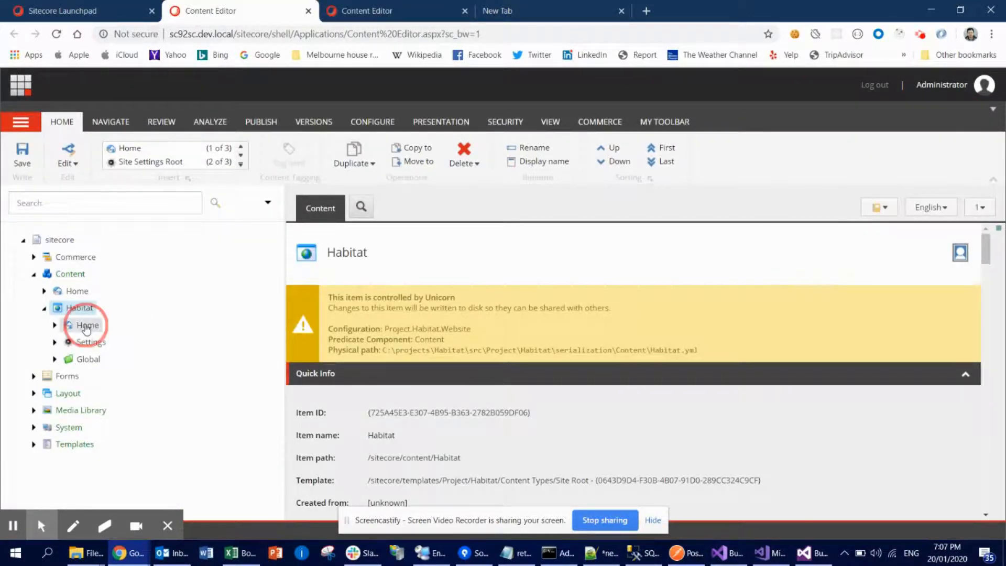
left_click(88, 325)
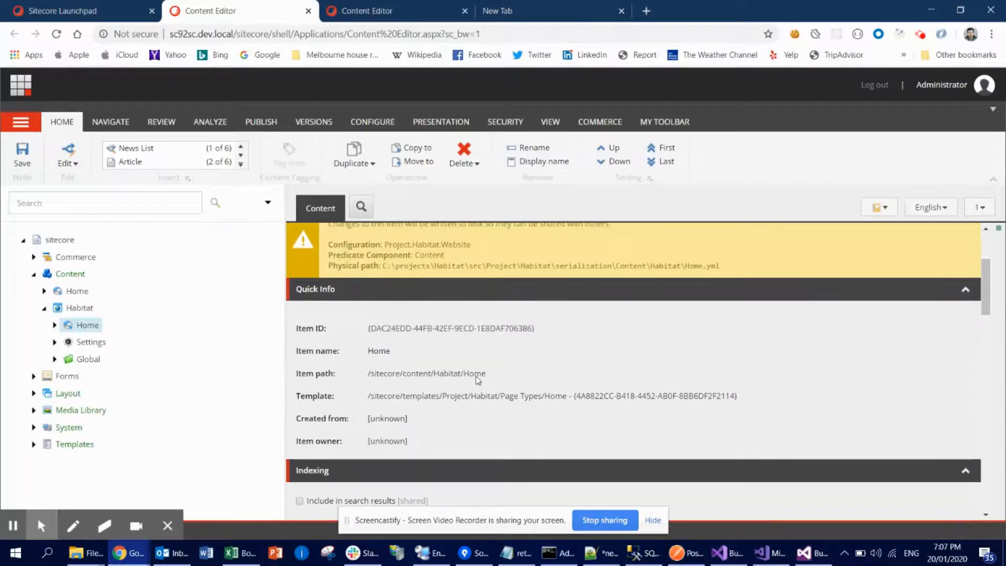
double_click(426, 373)
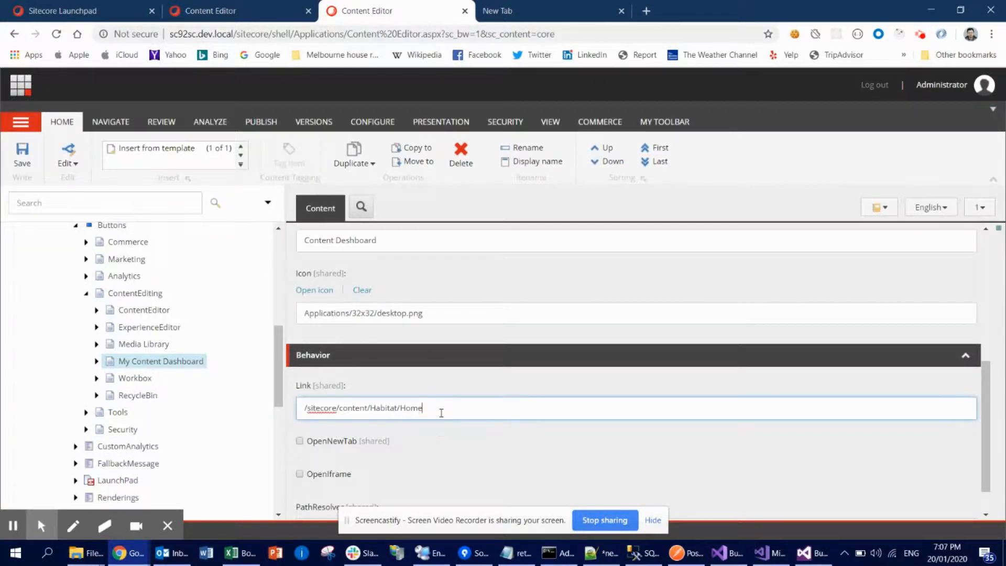
left_click(64, 10)
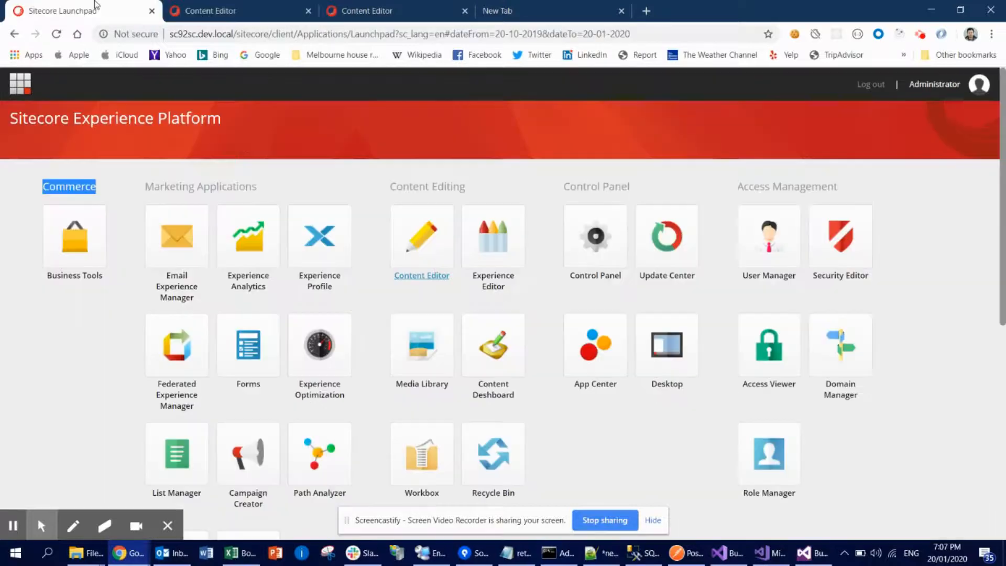
Launch the Content Dashboard tile and view the Habitat home page it brings up.
left_click(55, 34)
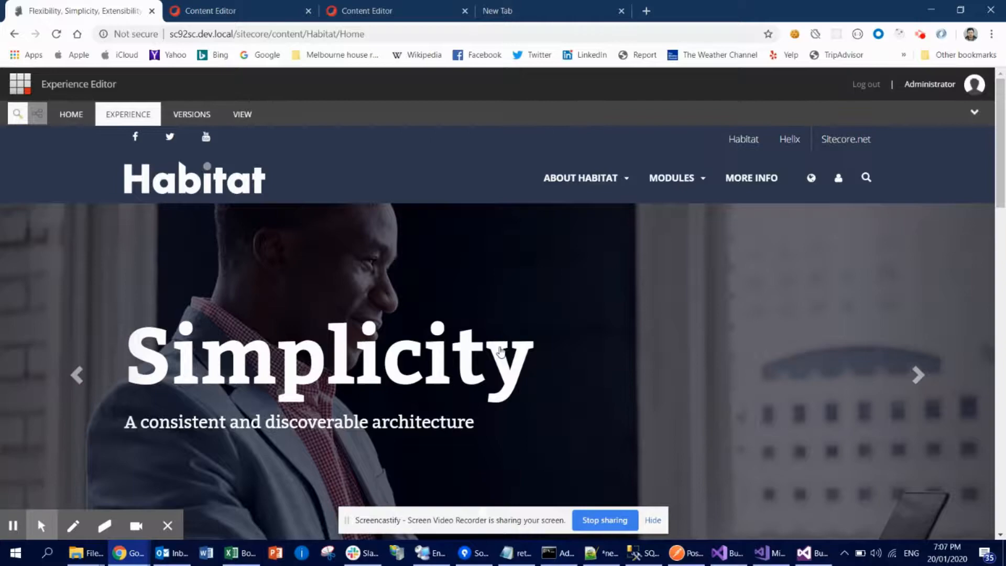
scroll("down", 3)
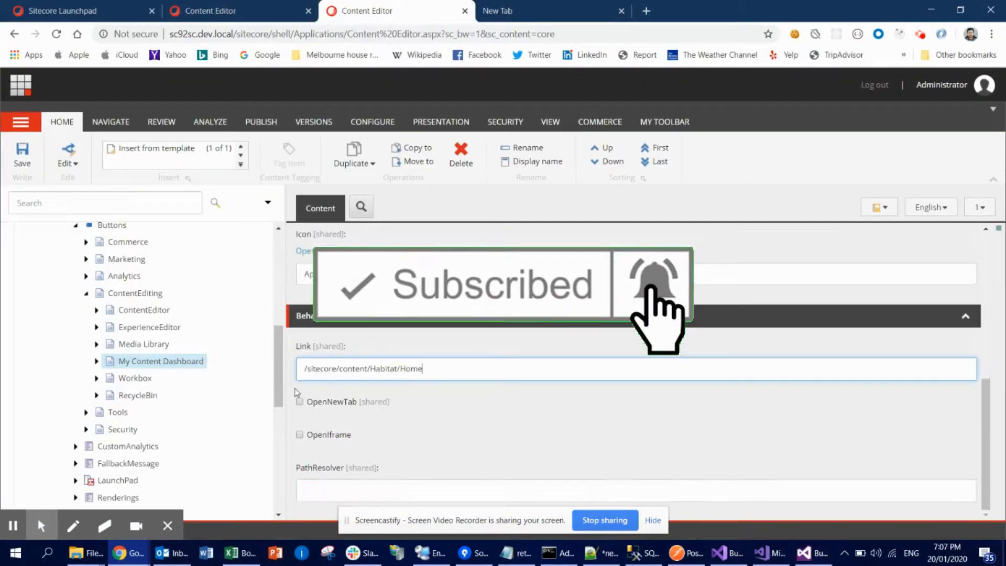
Tick OpenNewTab on the dashboard button and save its settings.
left_click(299, 401)
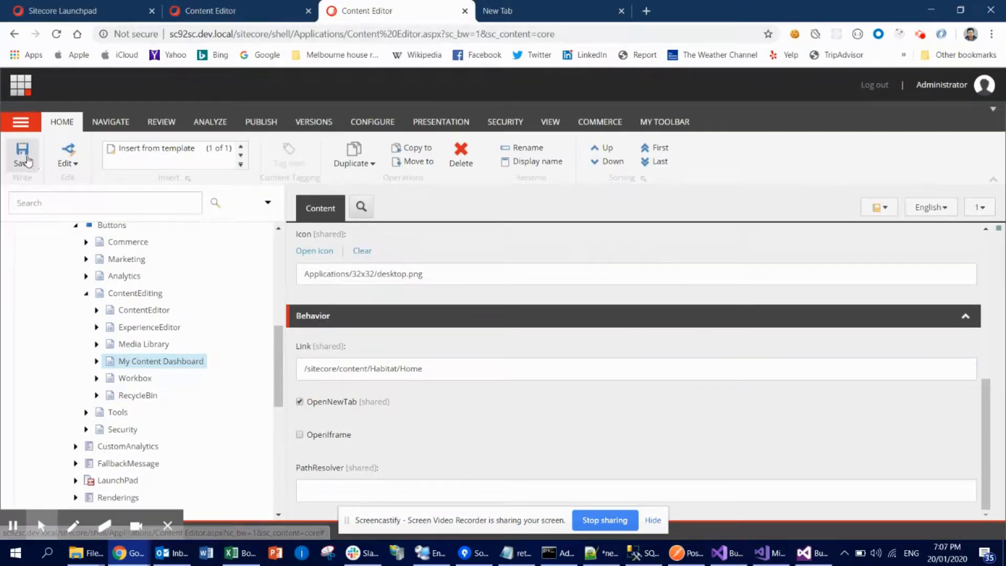
left_click(77, 11)
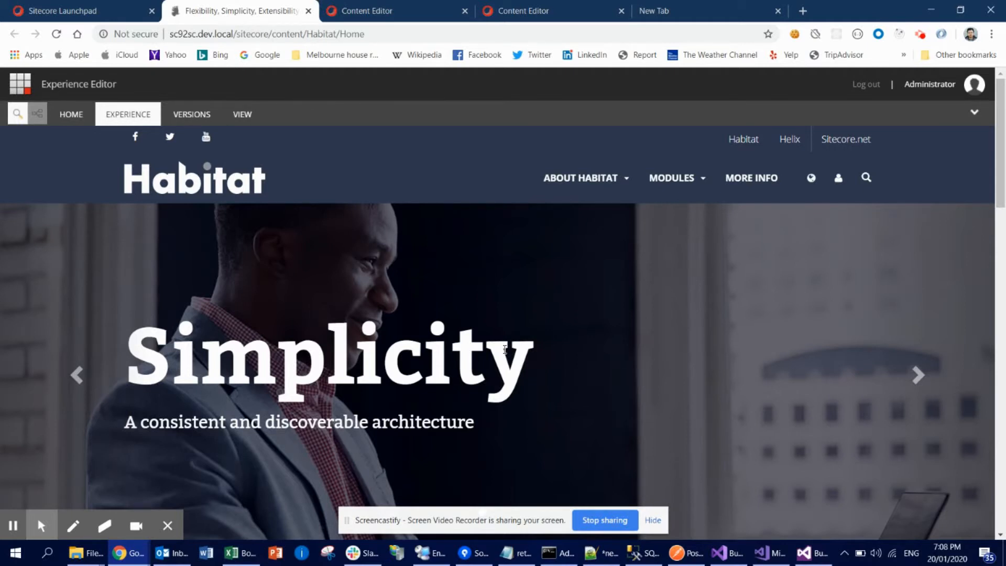
mouse_move(654, 484)
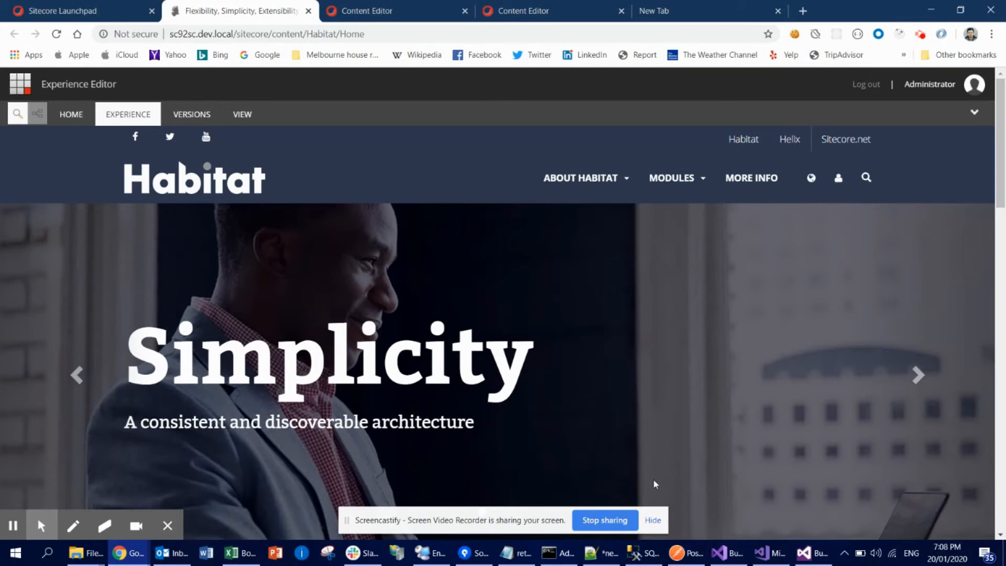